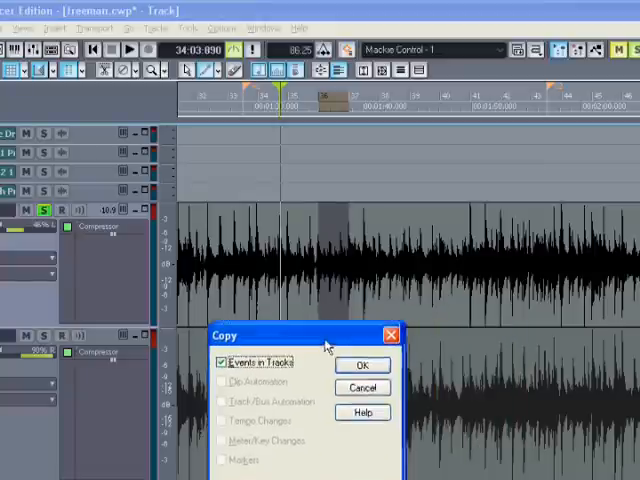
Copy the selected second-verse guitar measure and prepare pasting at 13:01:000 on track 5
click(361, 364)
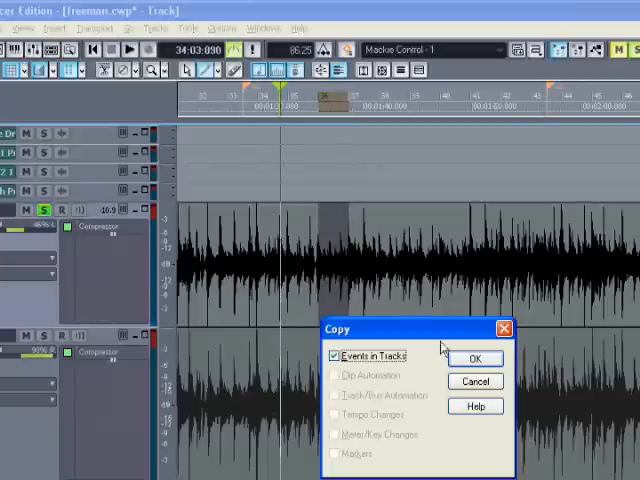
click(475, 358)
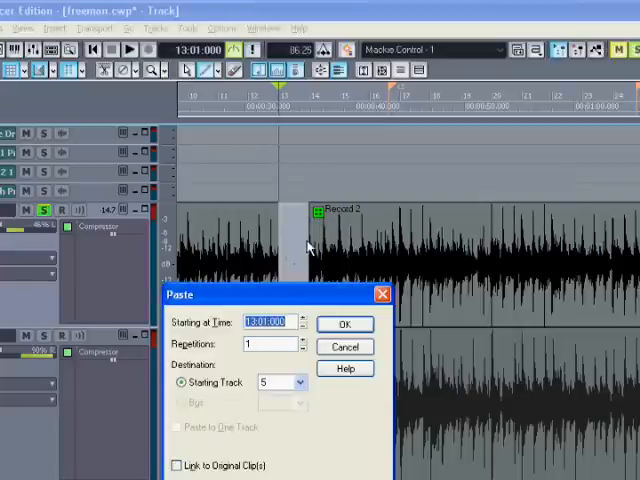
Paste the guitar measure at 13:01:000, creating a new Record 2 clip
click(345, 323)
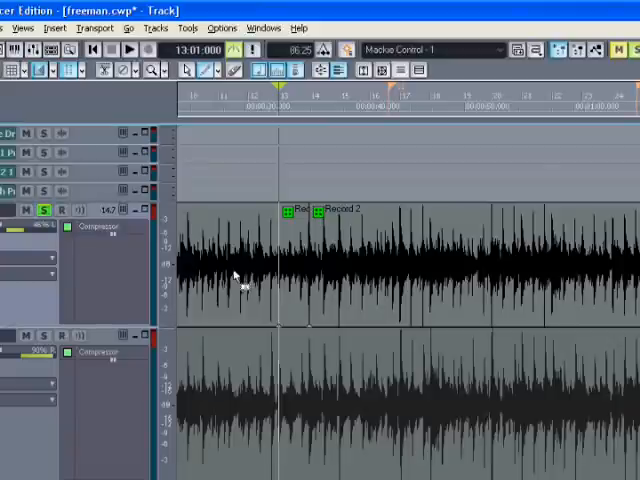
scroll(right, 3)
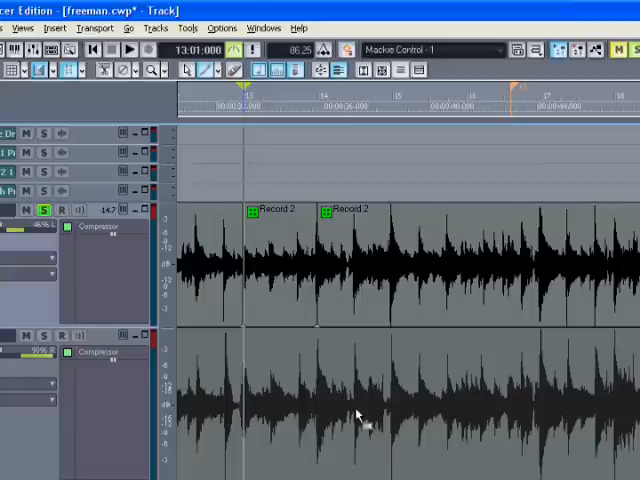
mouse_move(305, 285)
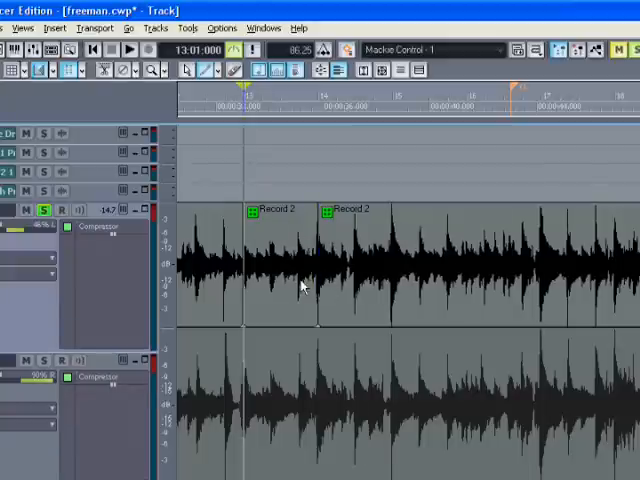